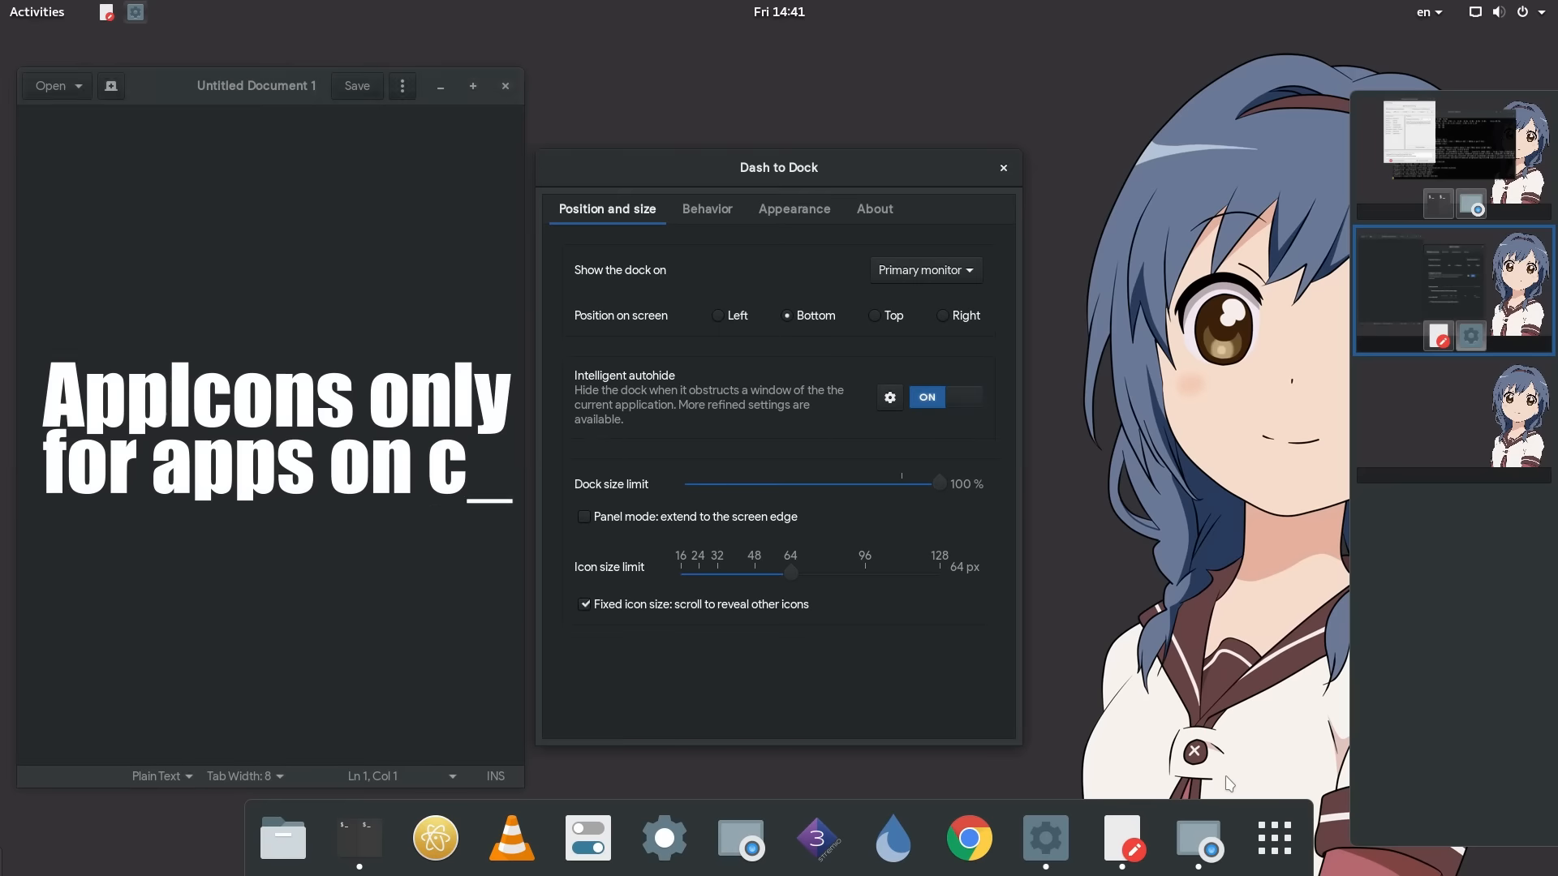
Enable 'Isolate workspaces' under Behavior so the dock shows only current-workspace apps
text(urrent desktop)
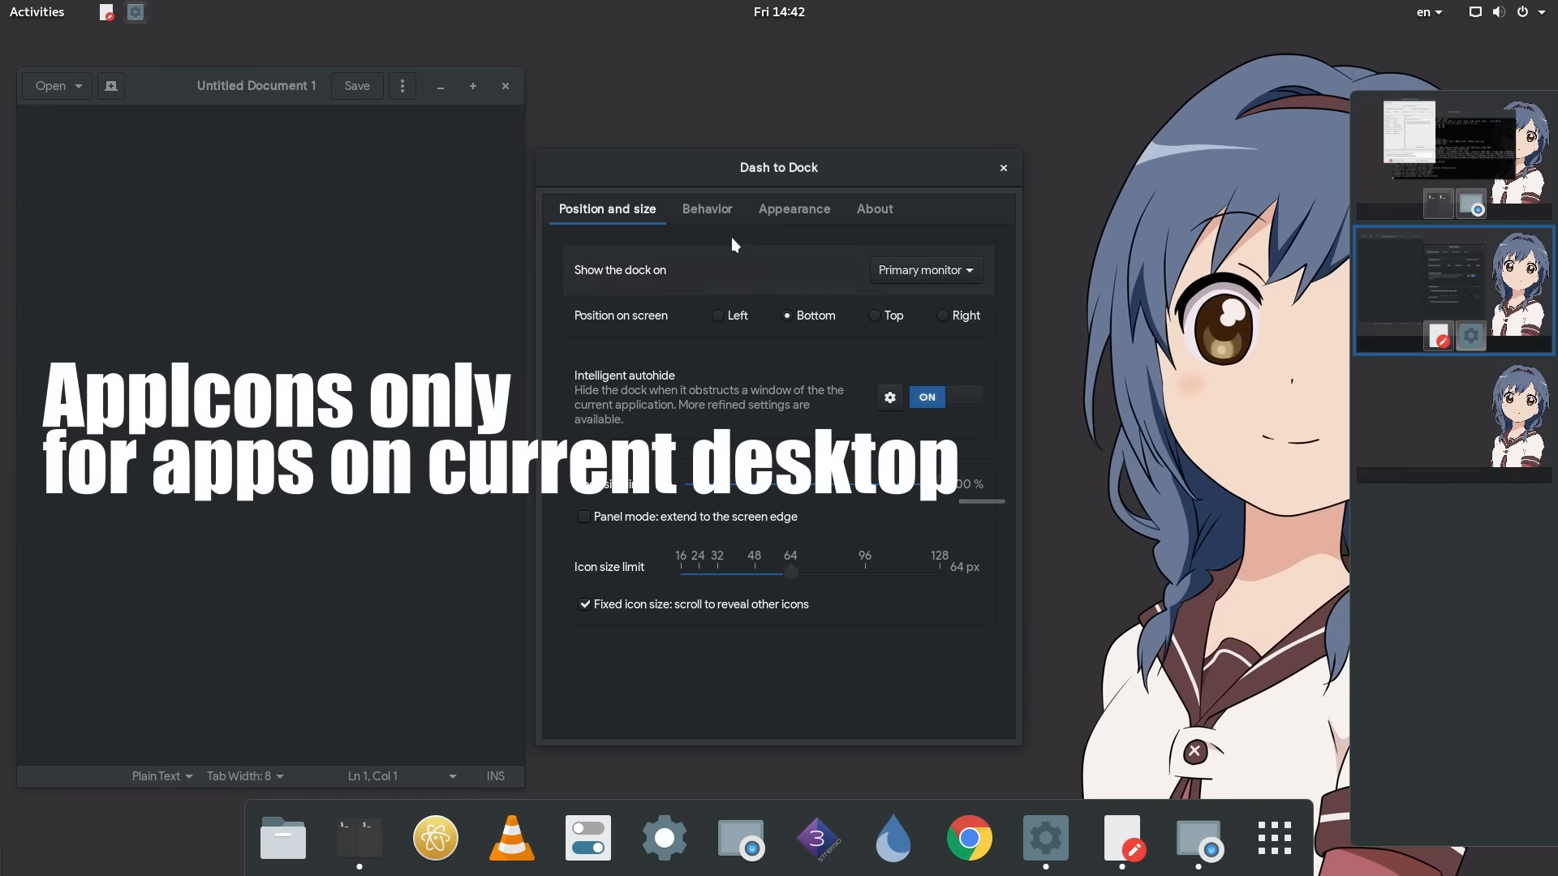
click(707, 208)
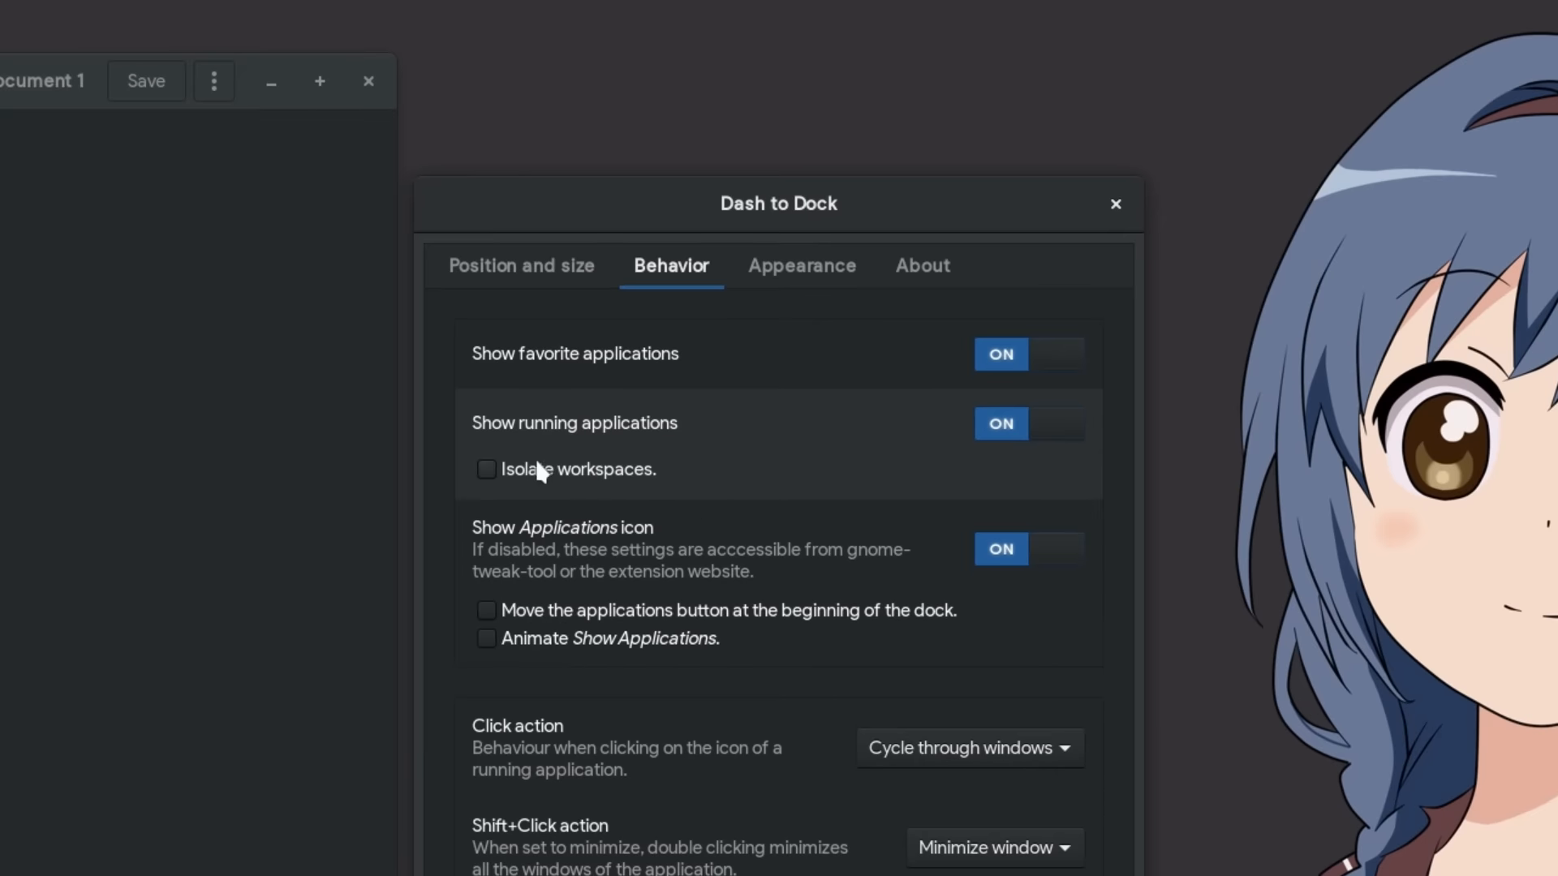
click(487, 471)
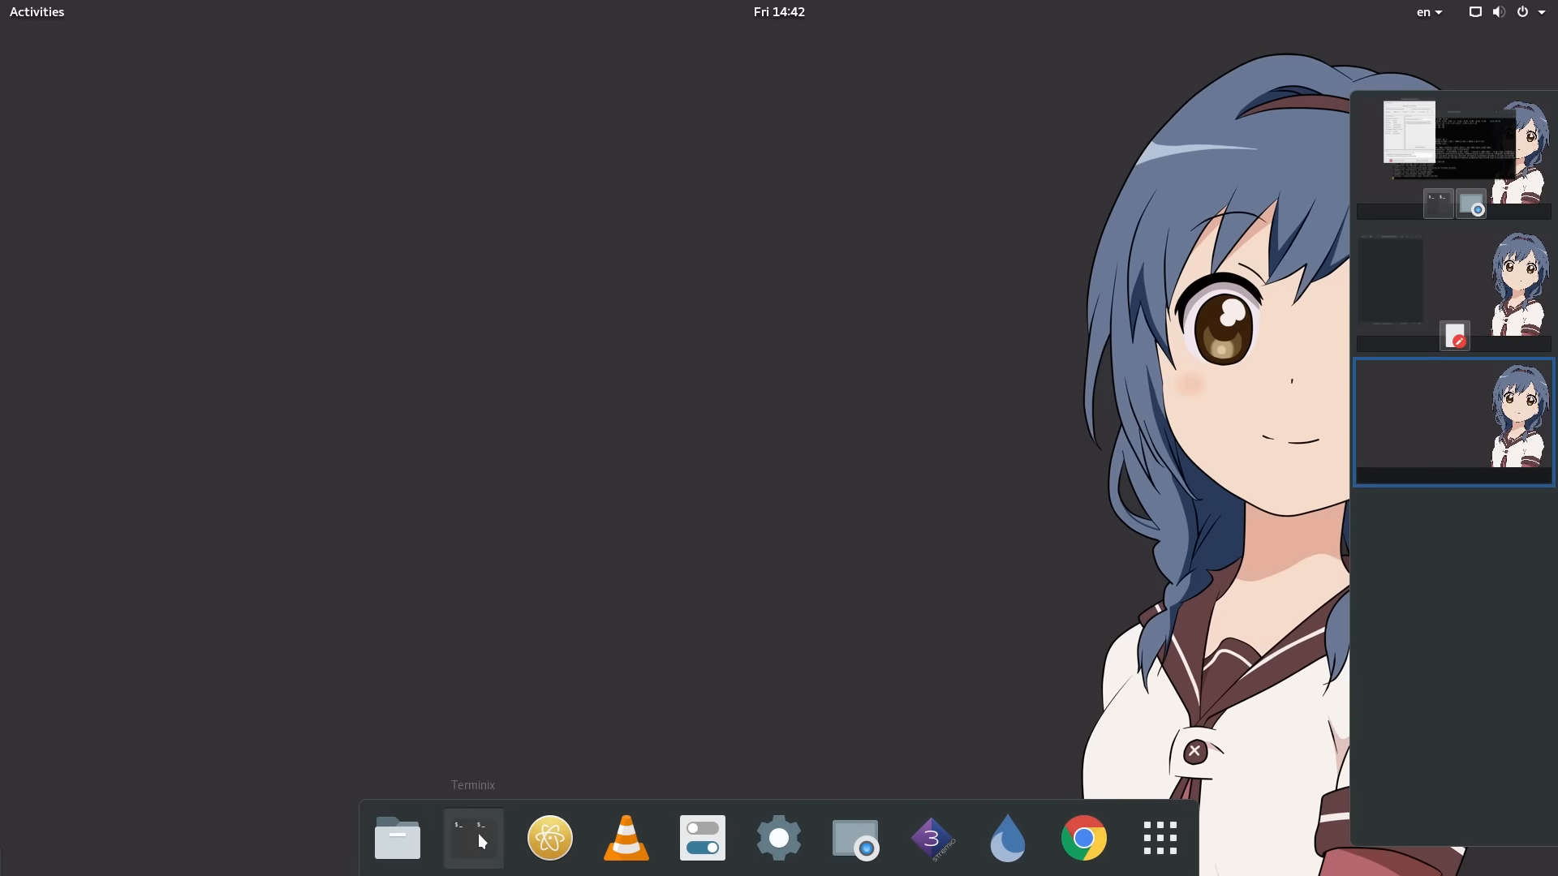
Launch Terminix from the dock, then switch to the empty workspace to verify its dock shows no running apps
click(474, 837)
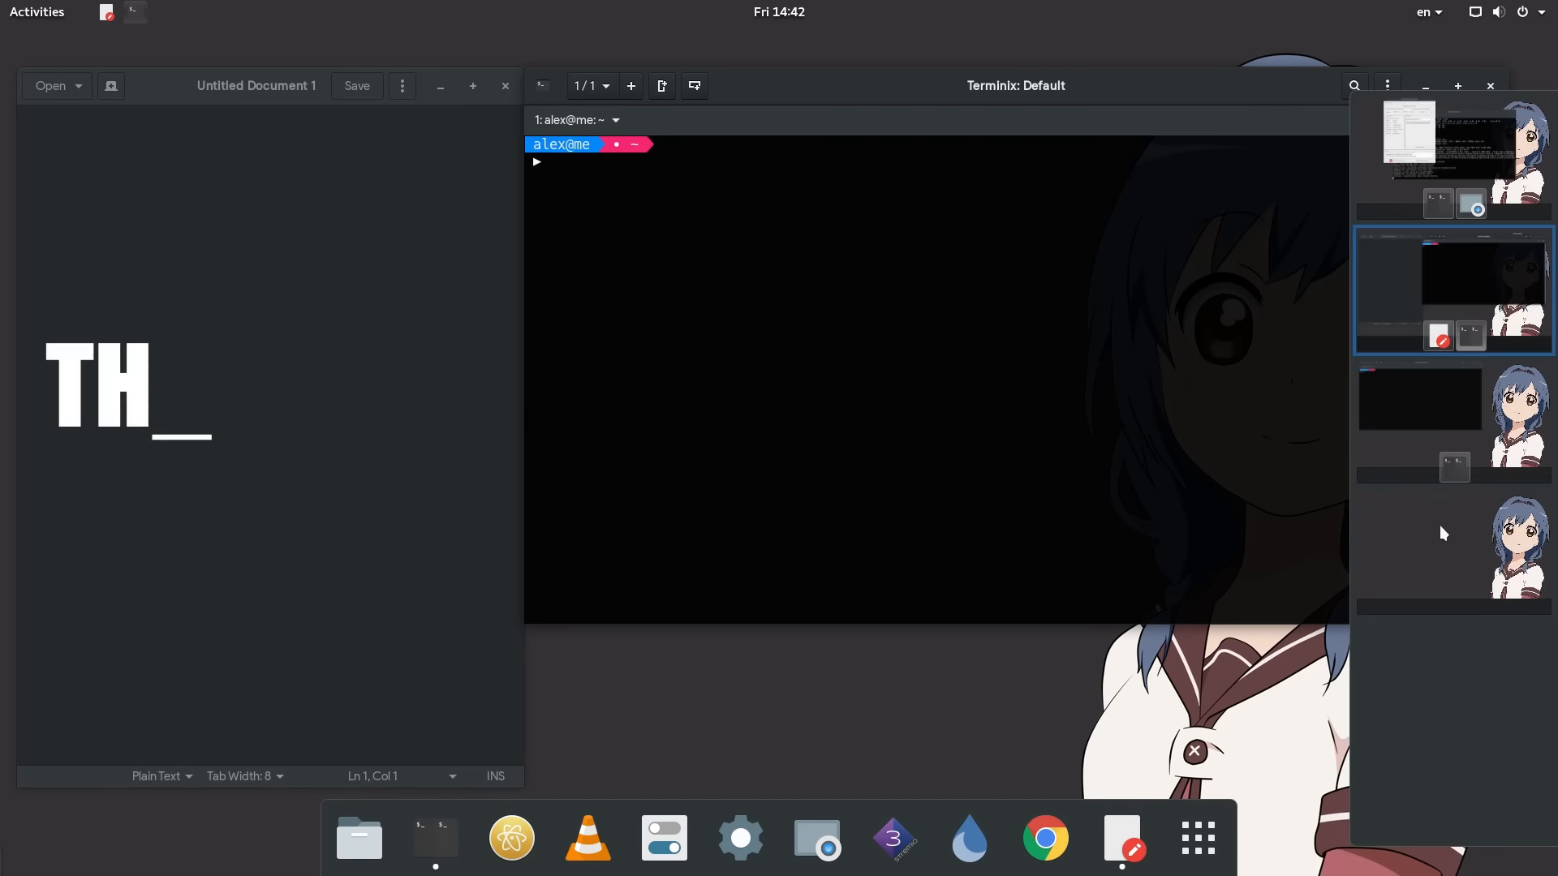
click(1444, 552)
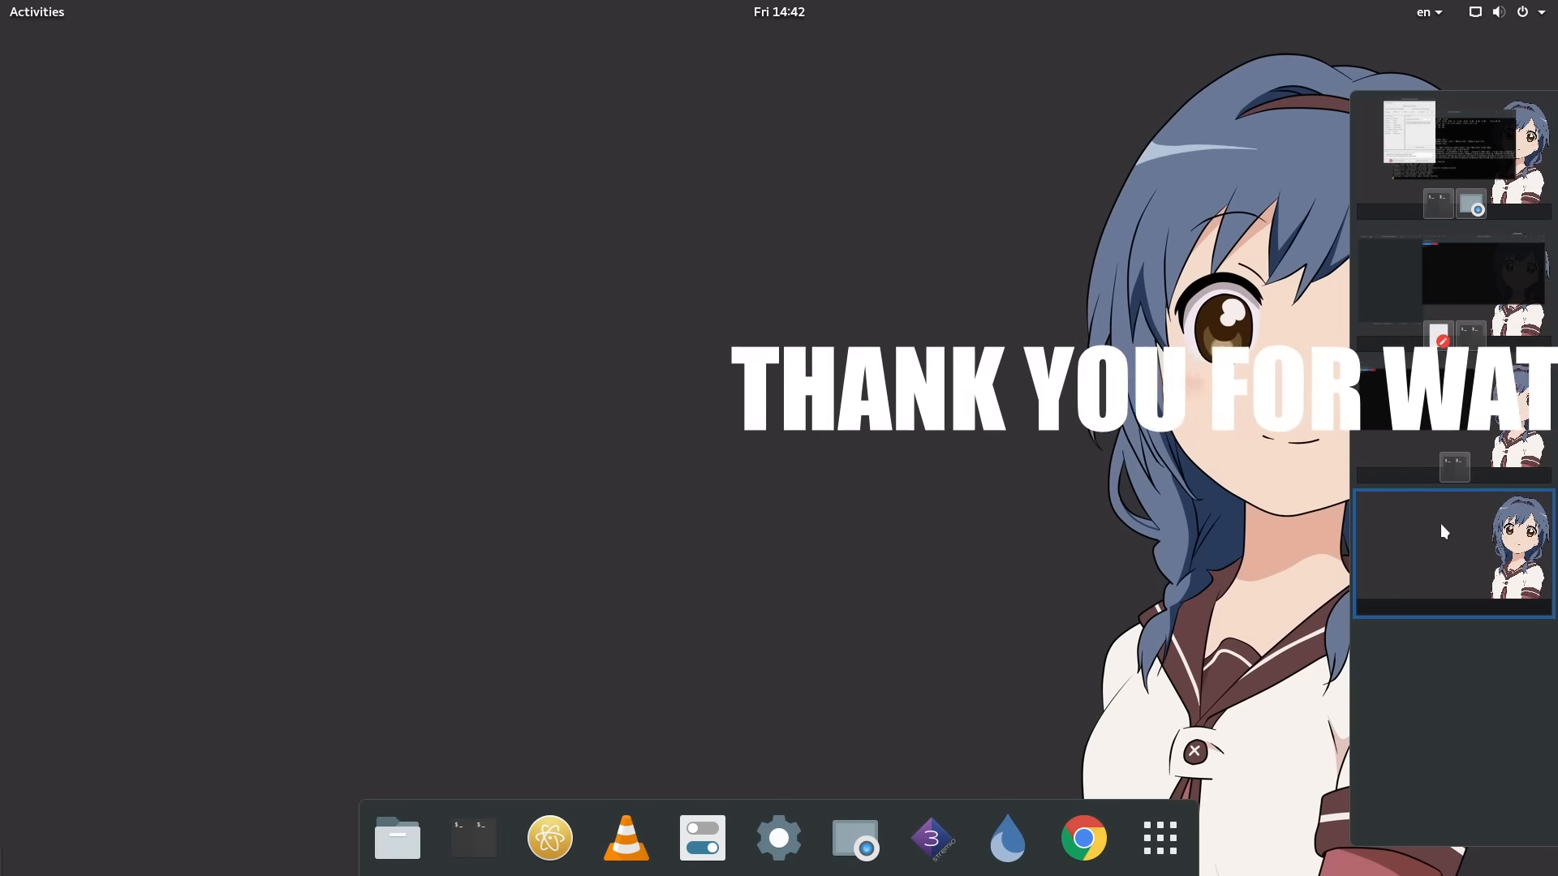